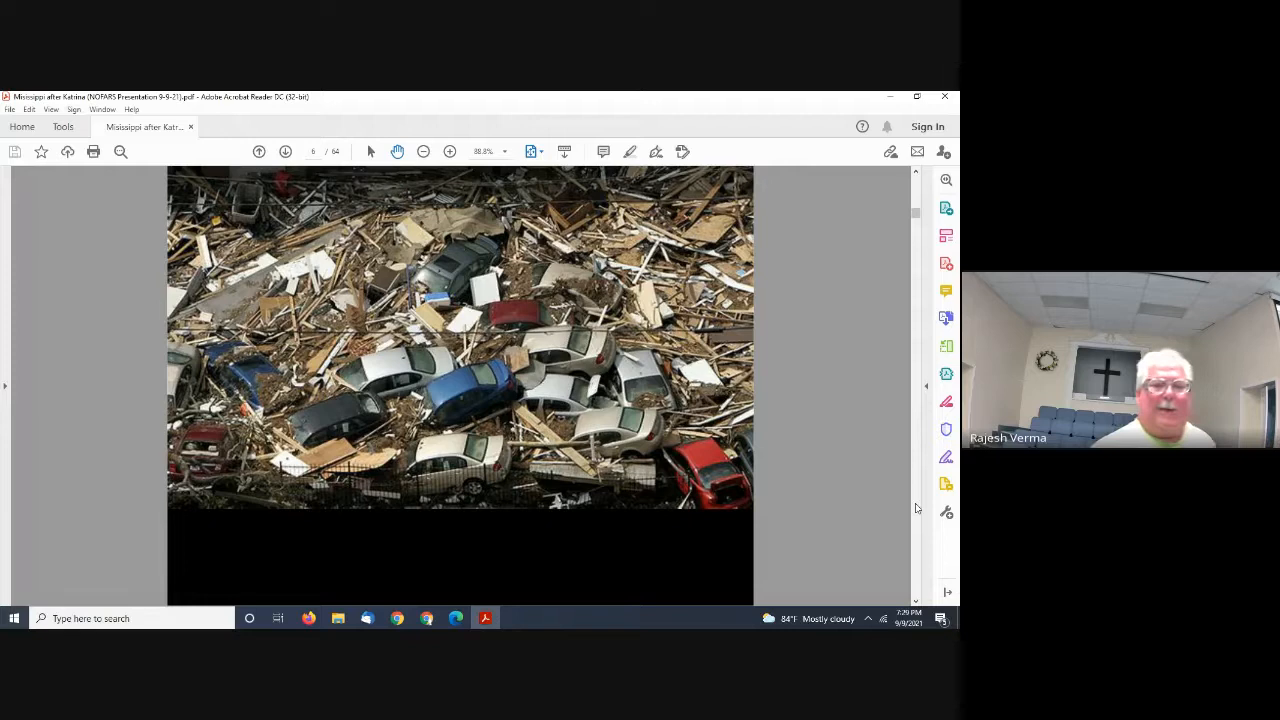
Advance the Katrina PDF to the storm surge over the Michoud Power Plant levee slide.
click(284, 152)
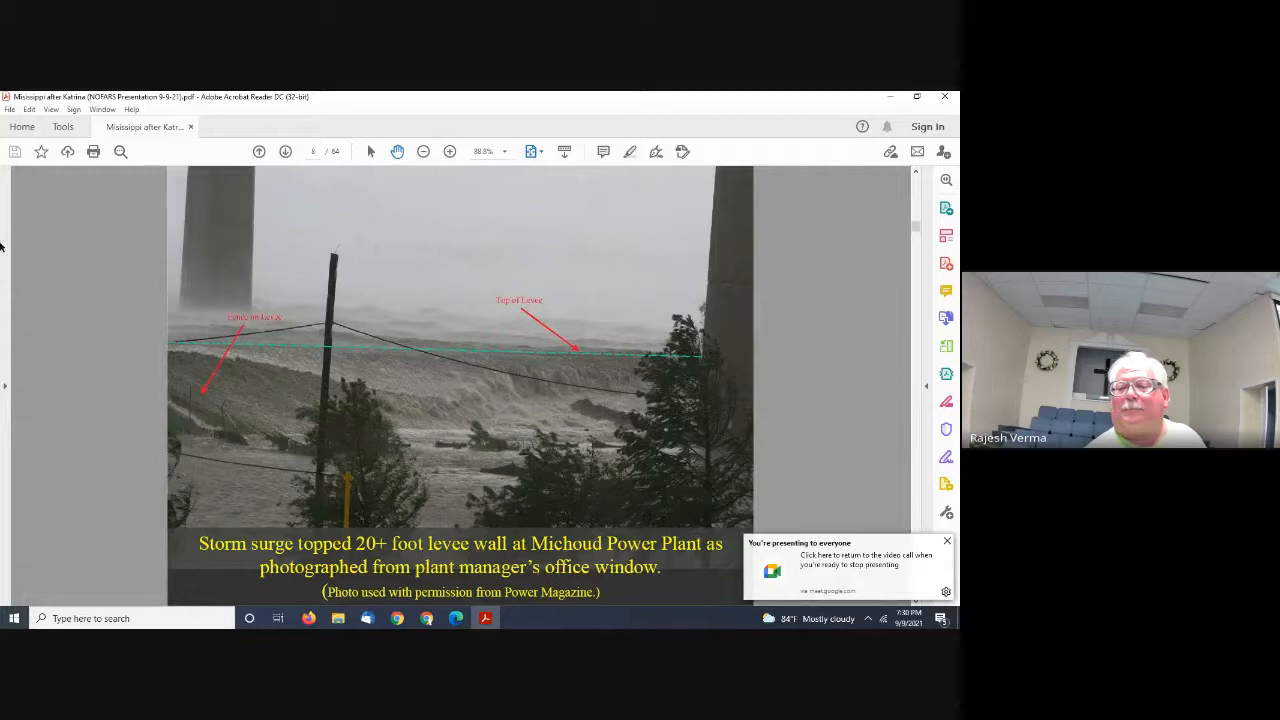
Advance to the 14-feet-above-the-road high-water mark slide, then bring up the Google Meet window.
key(Right)
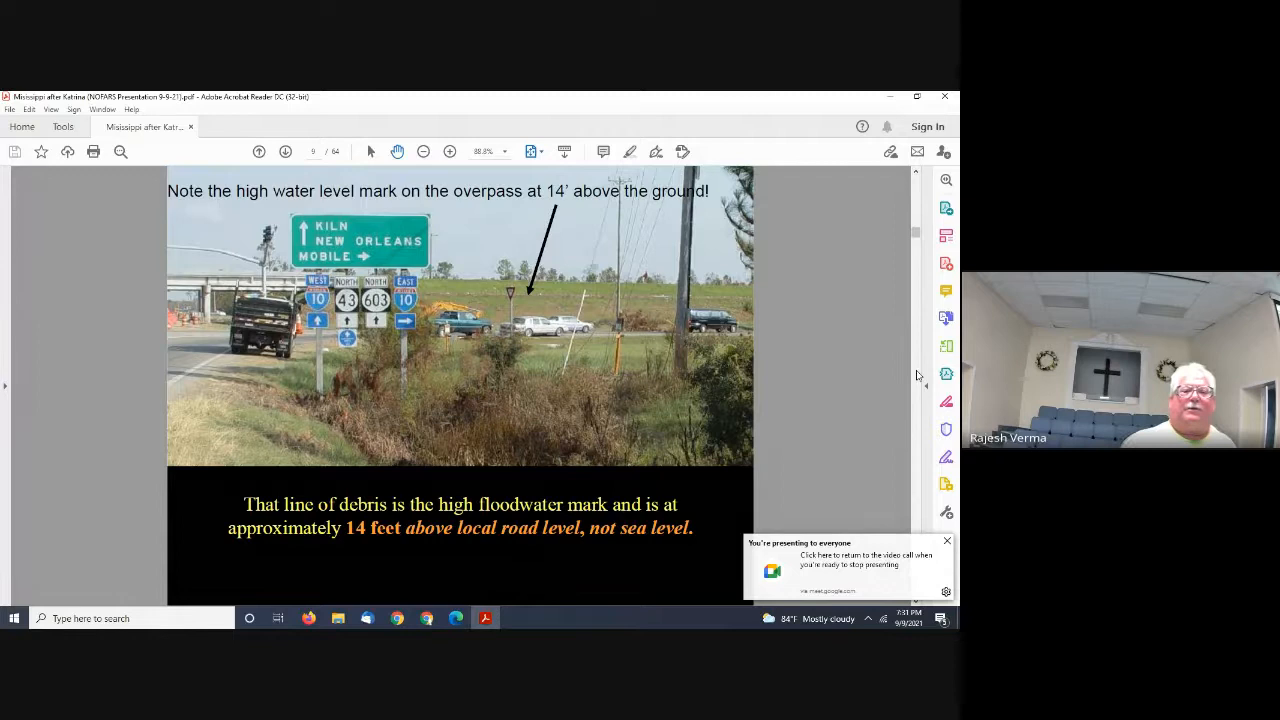
click(946, 540)
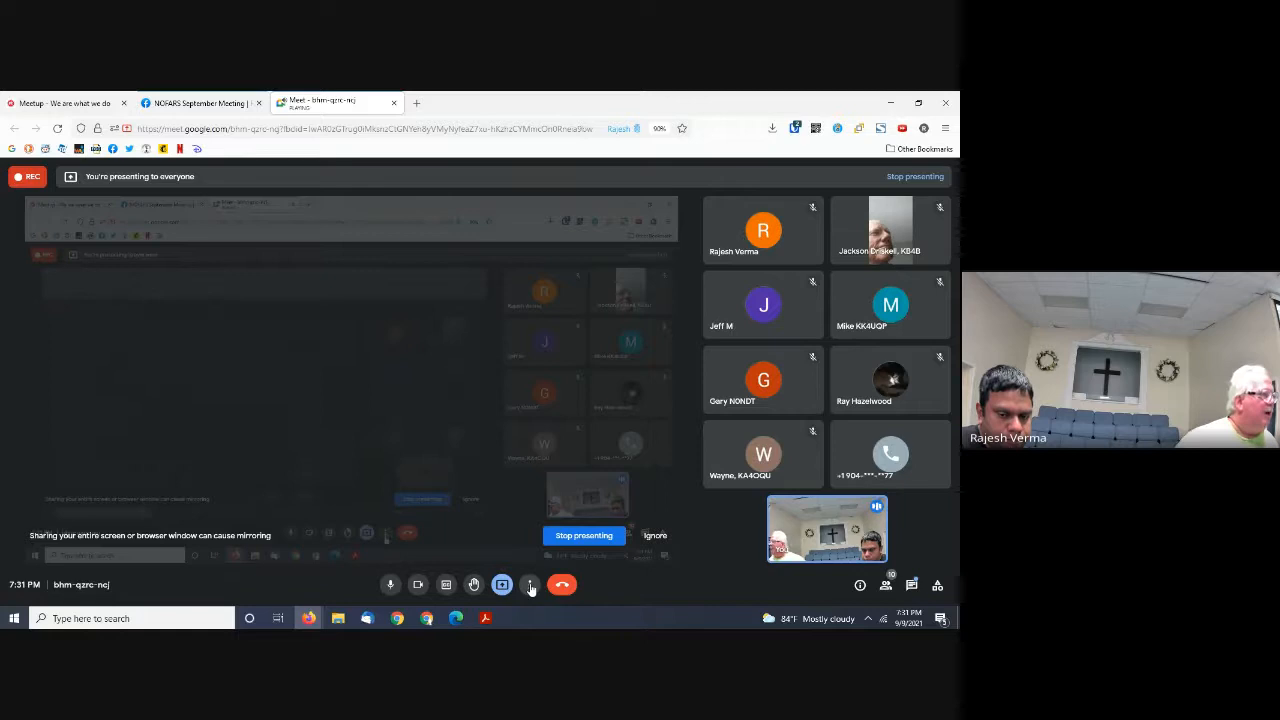
Review the Google Meet audio microphone list in Settings and close the dialog.
click(528, 584)
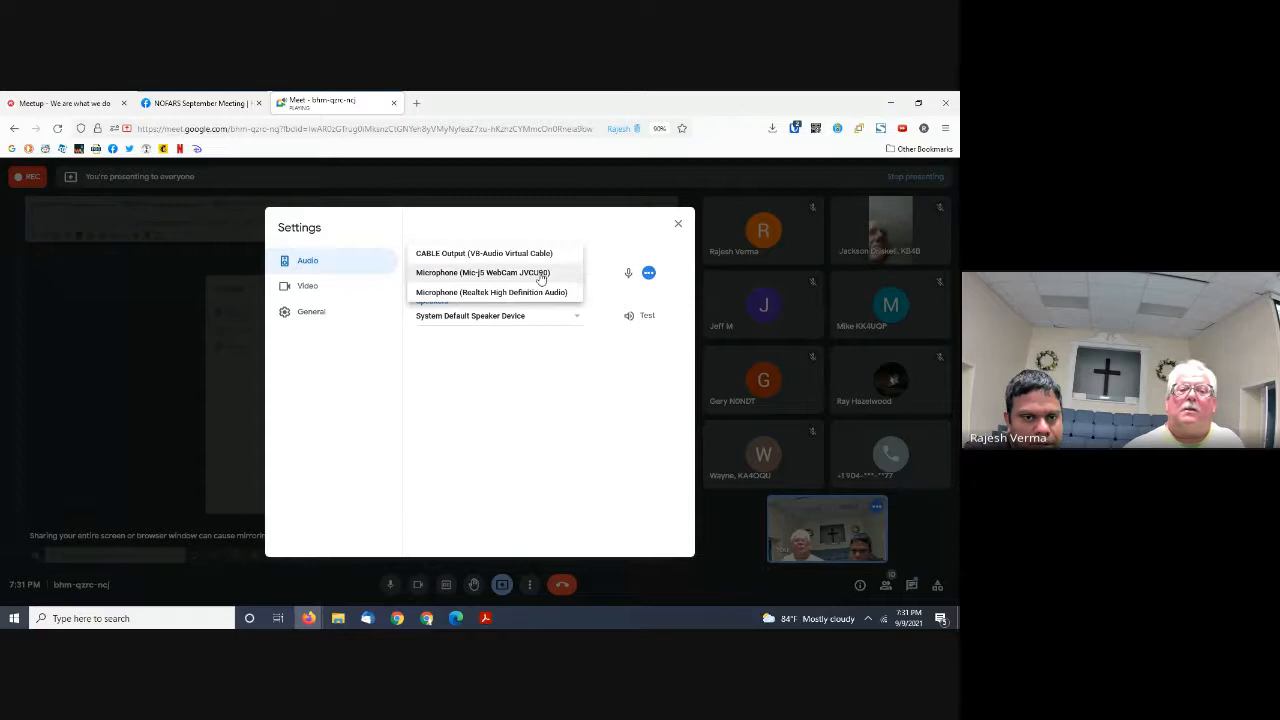
click(678, 224)
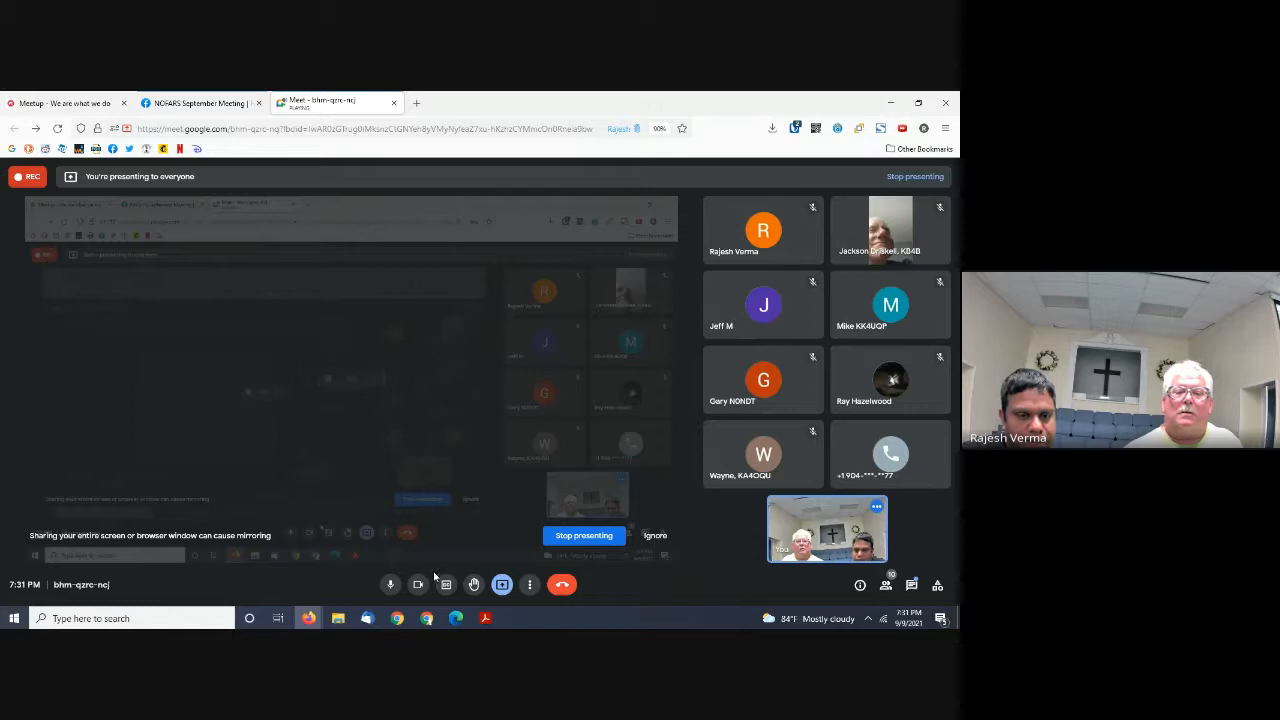
mouse_move(484, 618)
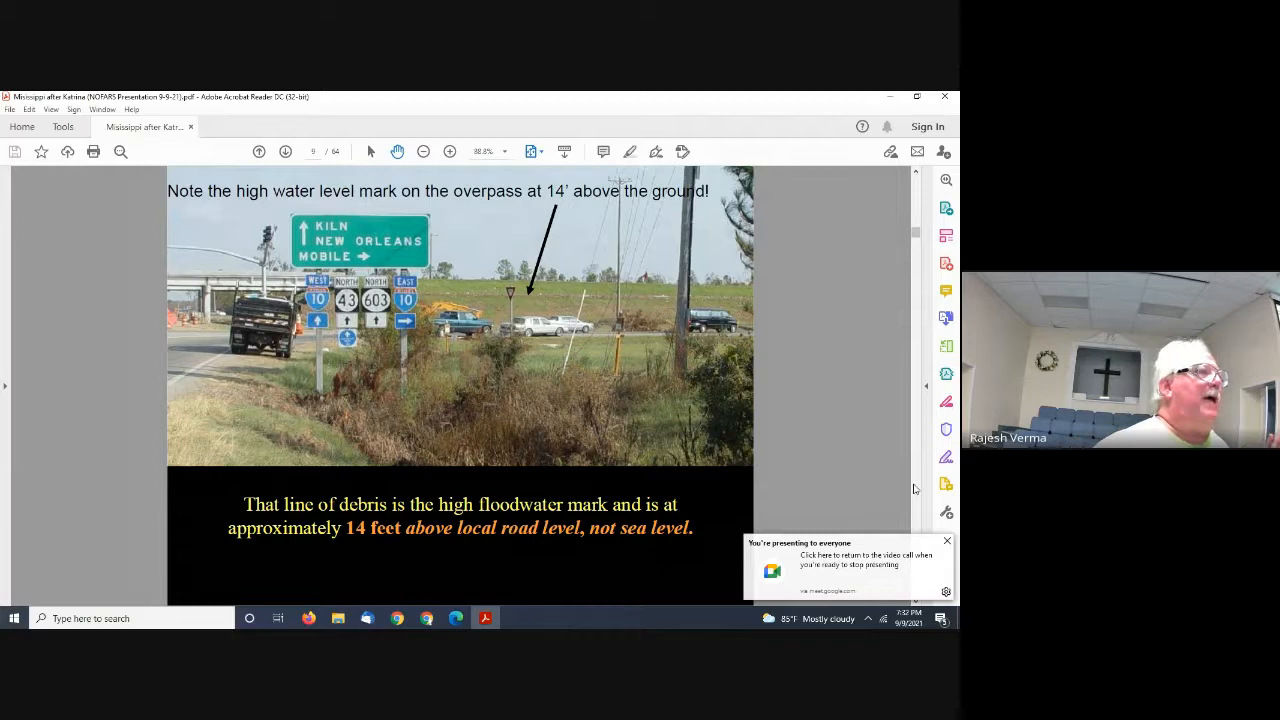
Advance to the slide about cars, trucks, trailers and boats strewn by the storm surge.
click(284, 152)
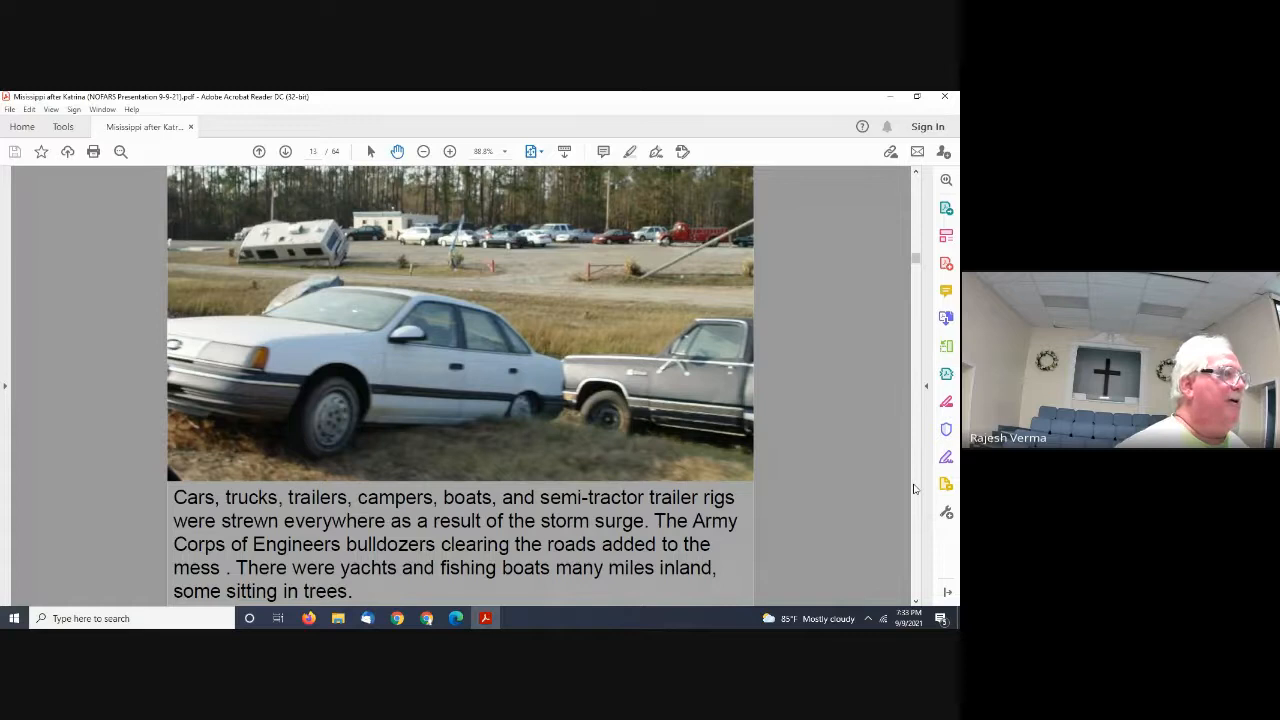
Advance to the slide asking what happens to wild and domestic animals.
click(284, 152)
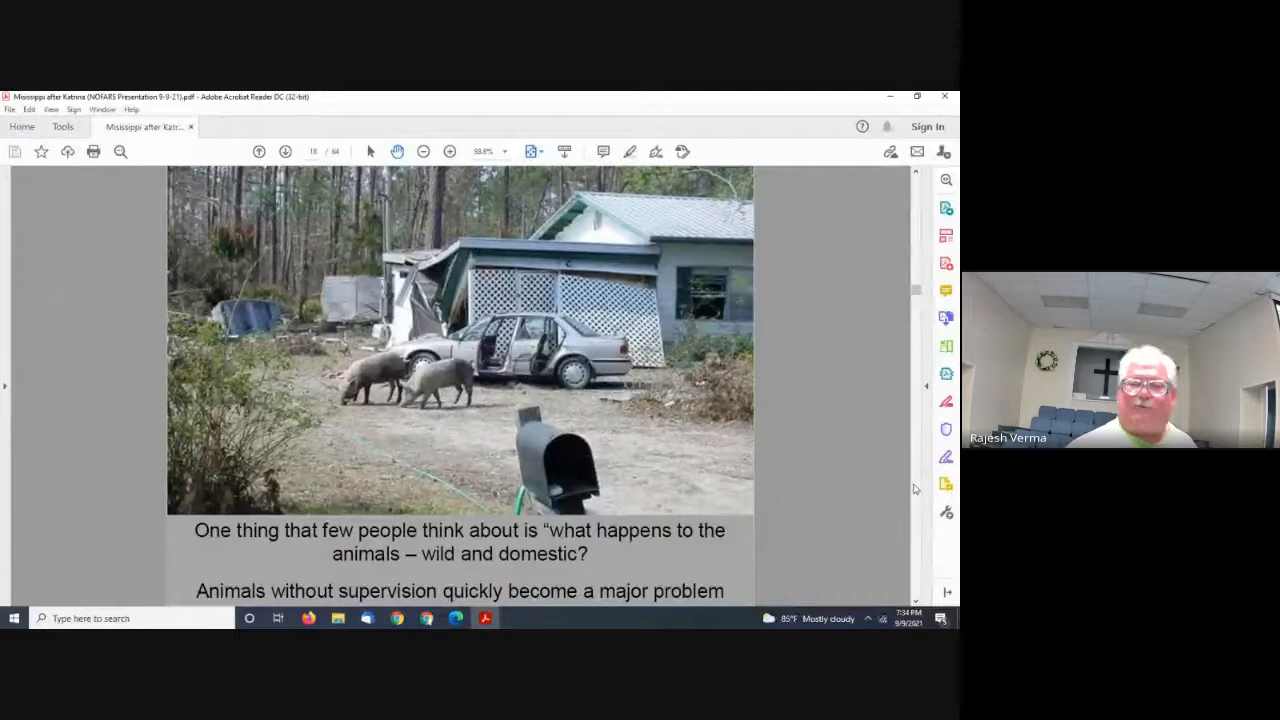
Advance to the US Army Corps of Engineers ice, water and debris removal slide.
click(284, 152)
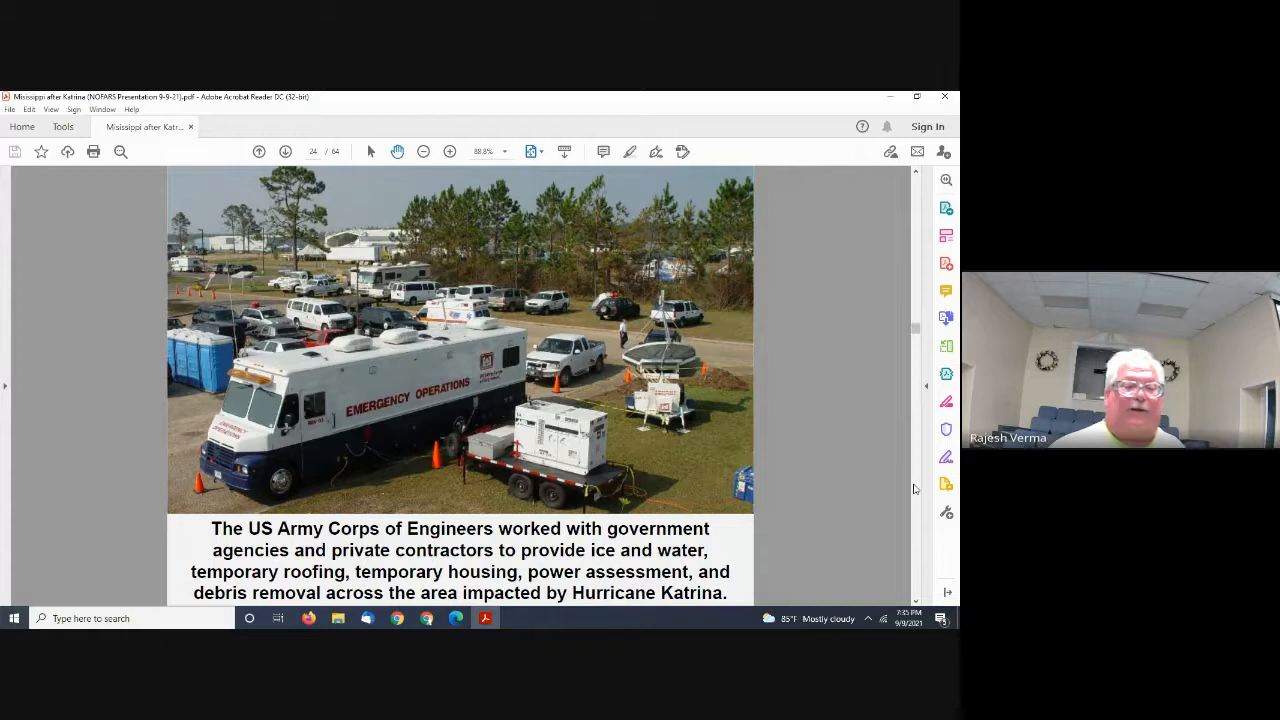
Advance to the night-time slide of the two hams who traveled from Florida together.
click(284, 152)
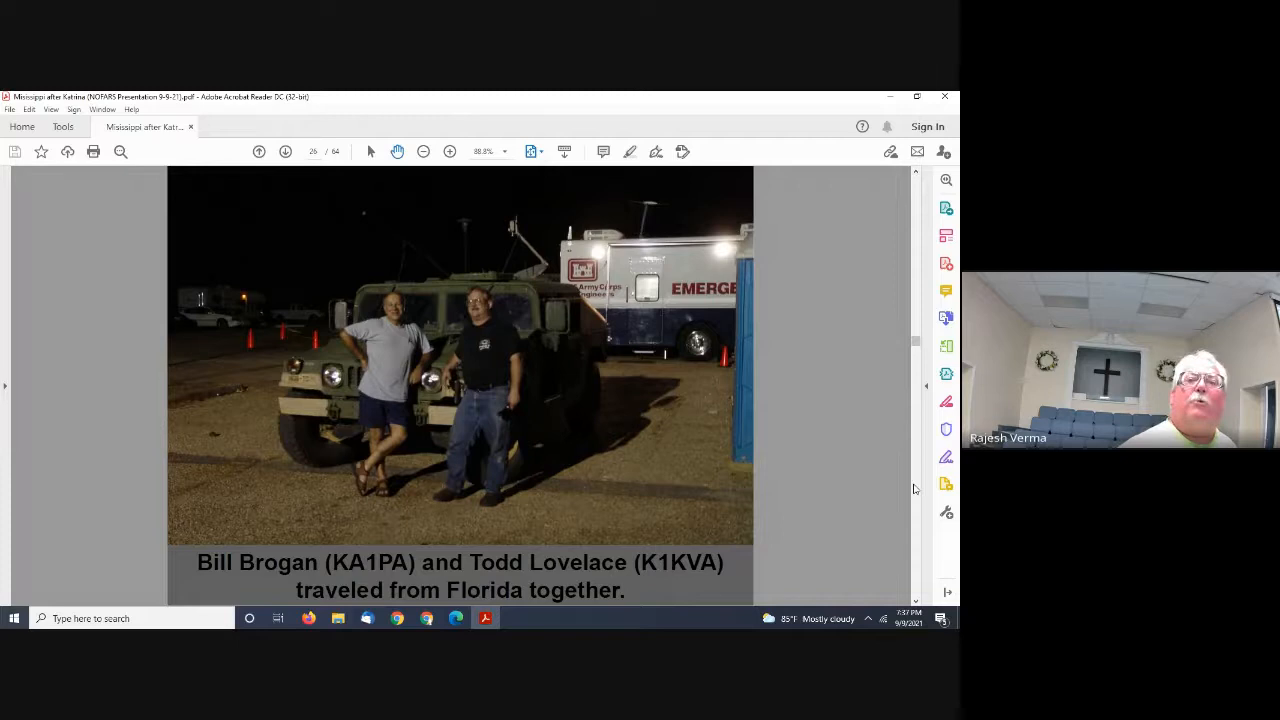
Advance two slides to the Introductory Briefing at Hancock County EOC, 14 days after landfall.
click(284, 152)
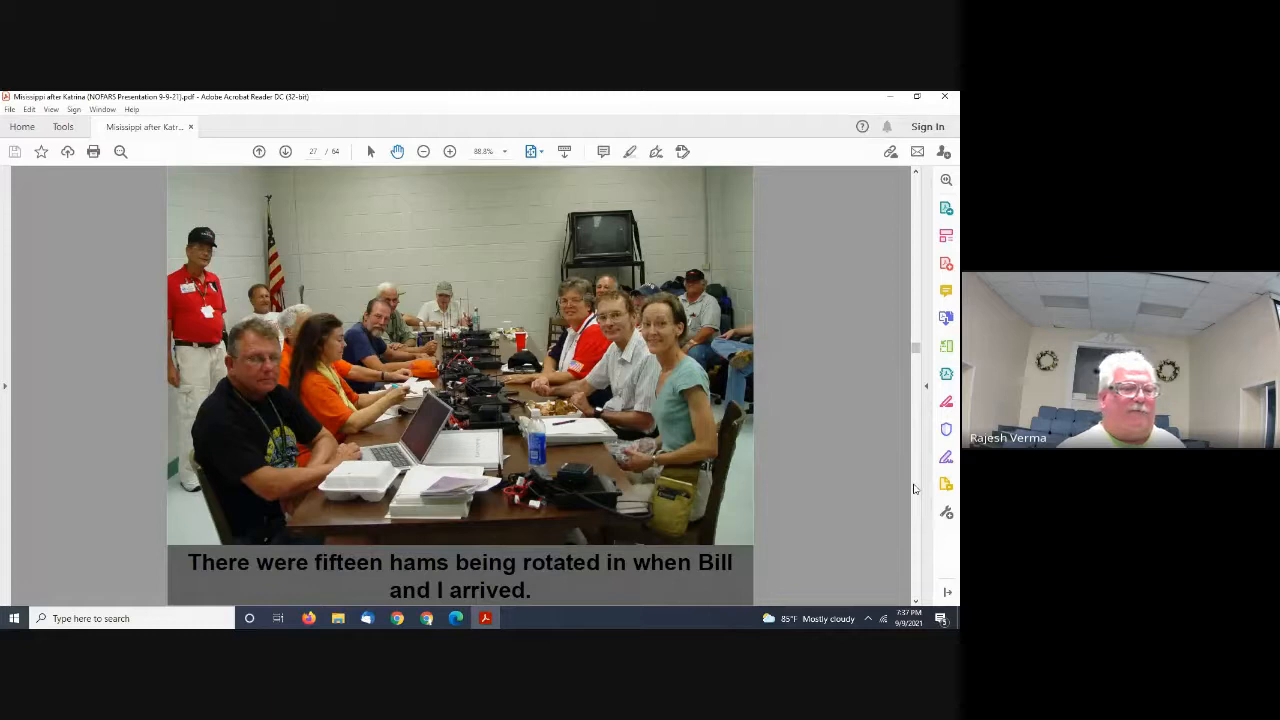
click(284, 152)
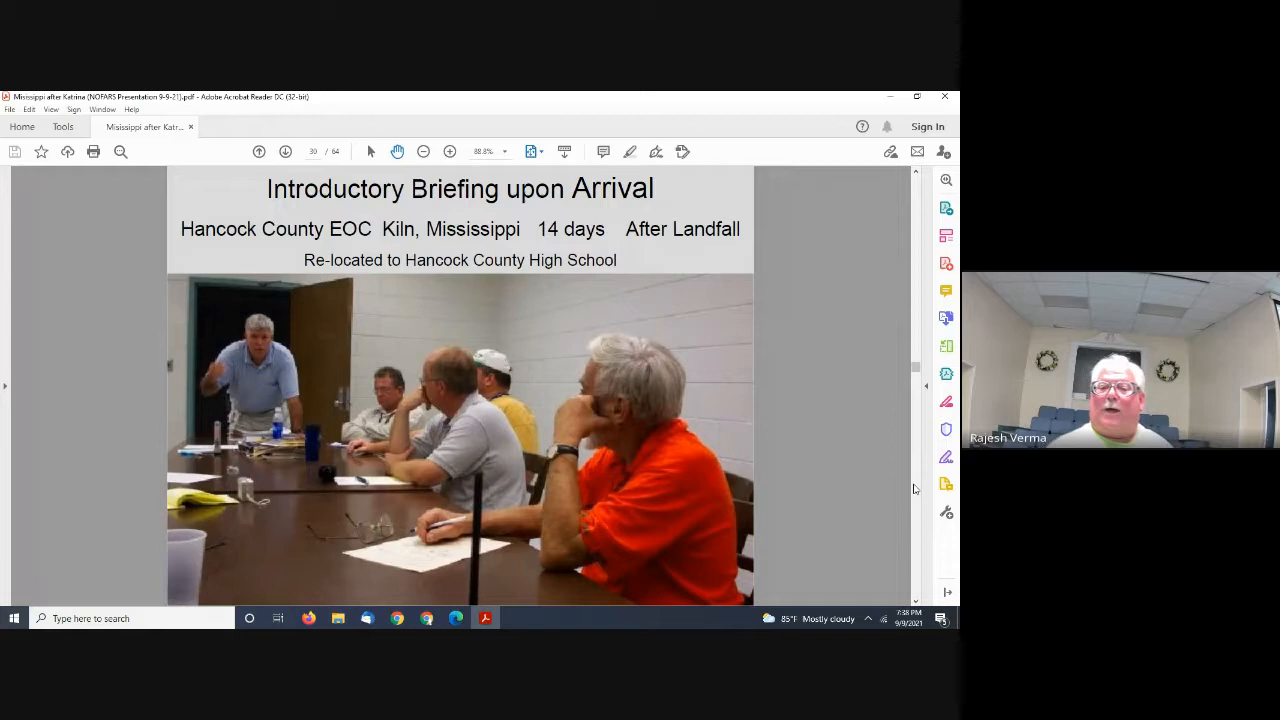
Advance past the briefing advice slide to the National Guard communication truck and trailer slide.
click(284, 152)
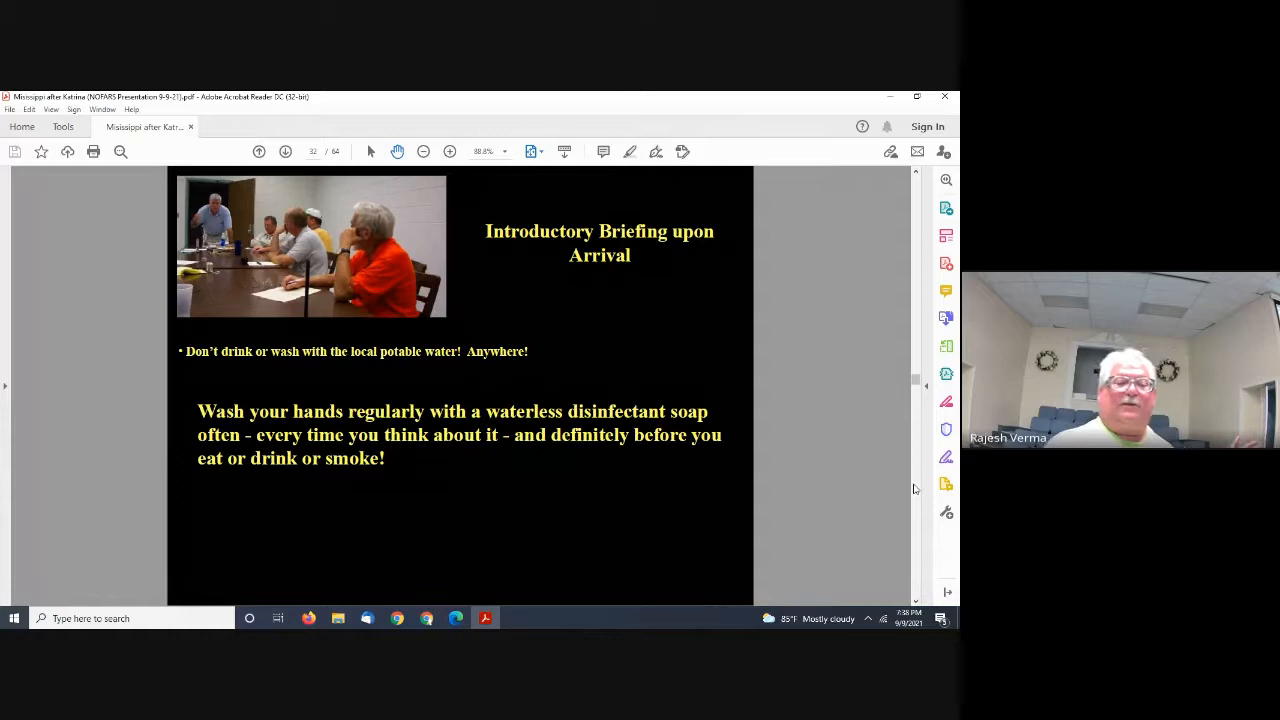
click(284, 152)
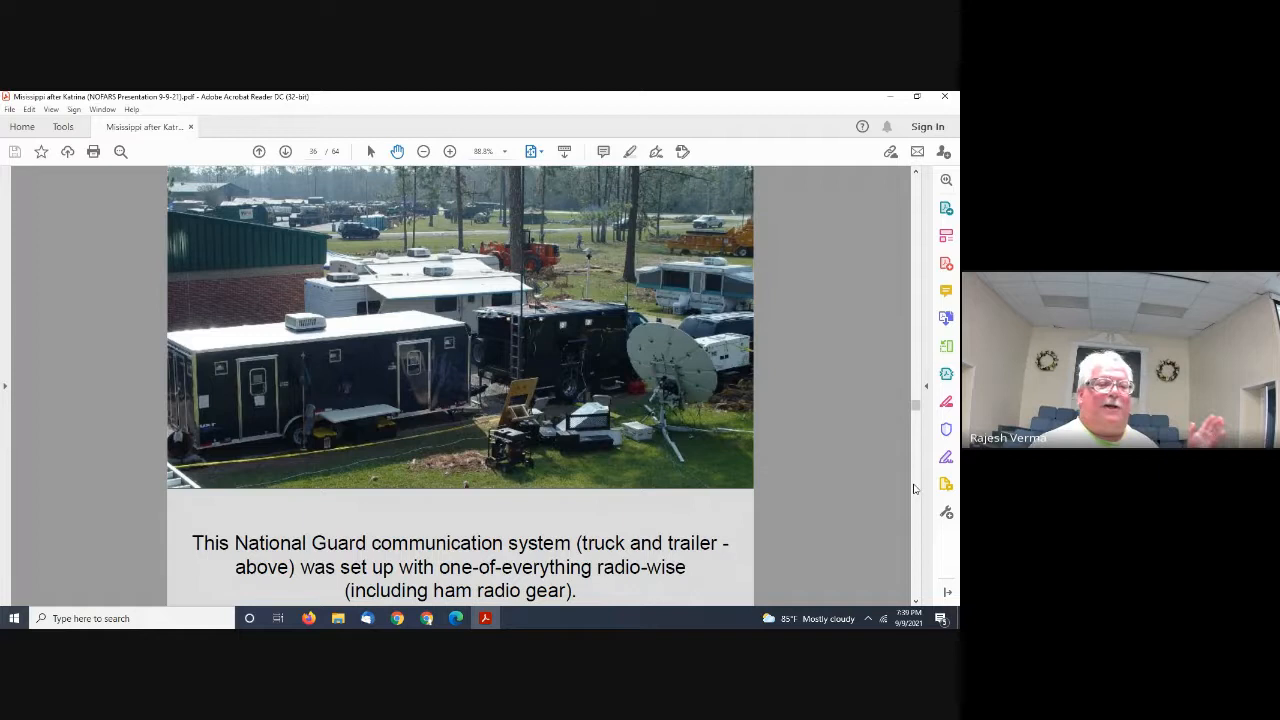
Advance to the National Guard weapons clearing slide with the red sandbag drum.
click(284, 152)
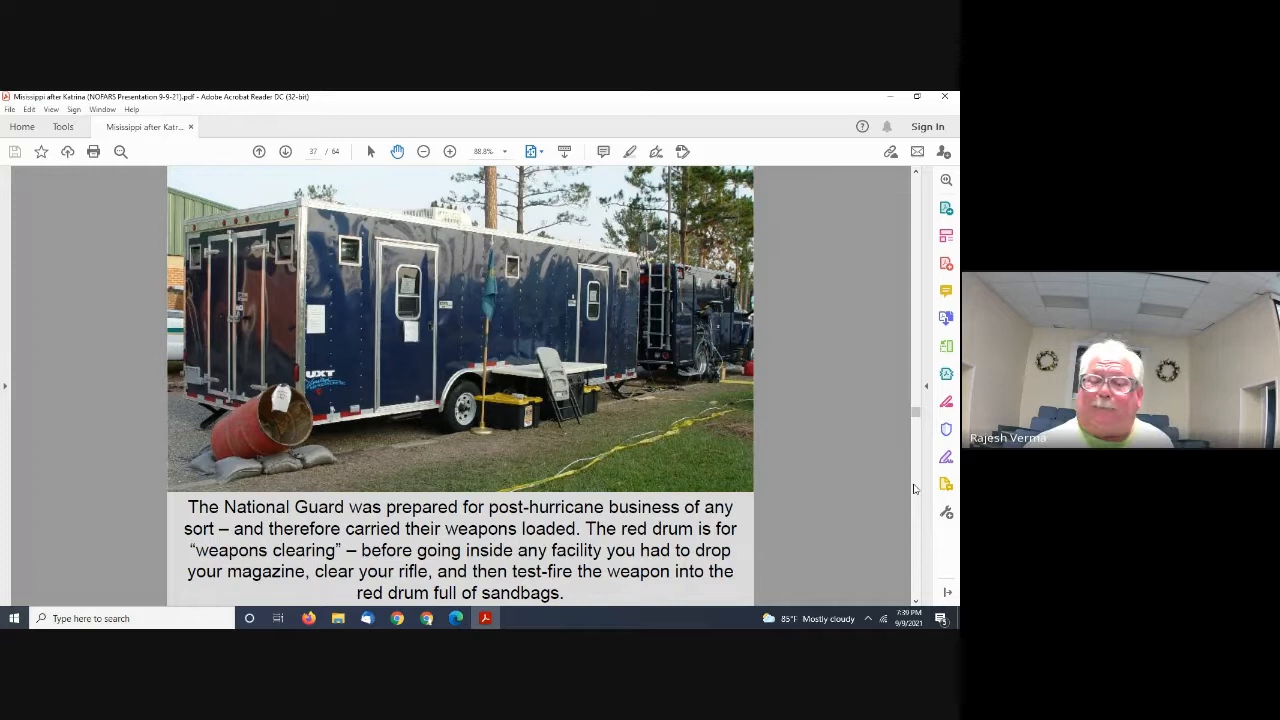
Advance to the slide on programming ten Yaesu 2m radios at Hancock County EOC.
click(284, 152)
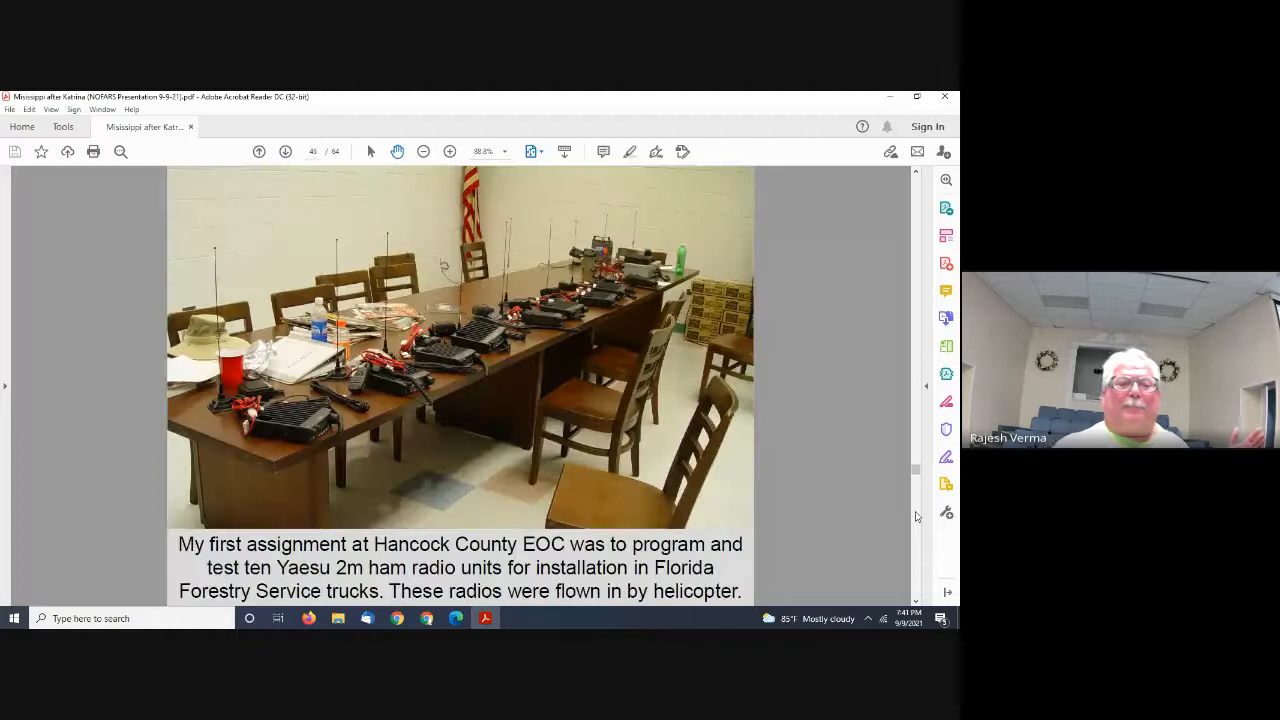
Advance to the slide on each radio's mag mount antenna, power plug and extension speaker.
click(284, 152)
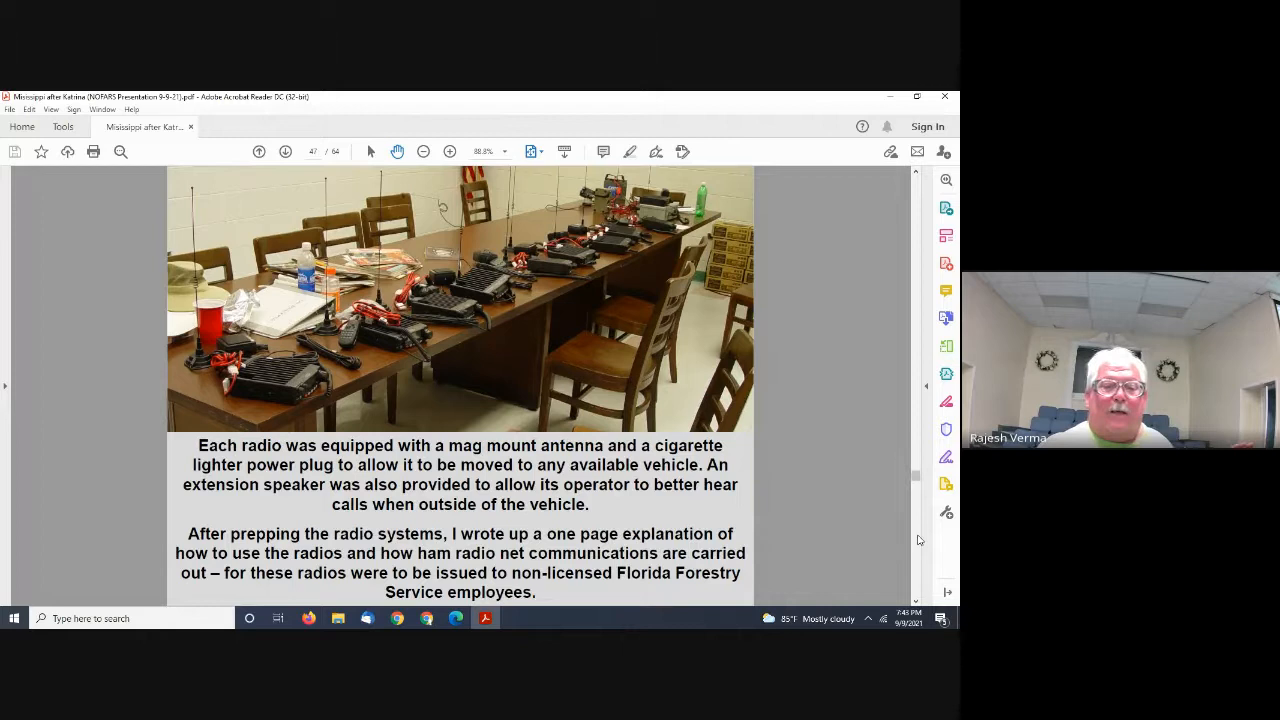
Advance to the American Red Cross slide listing the shelters hams supported.
click(284, 152)
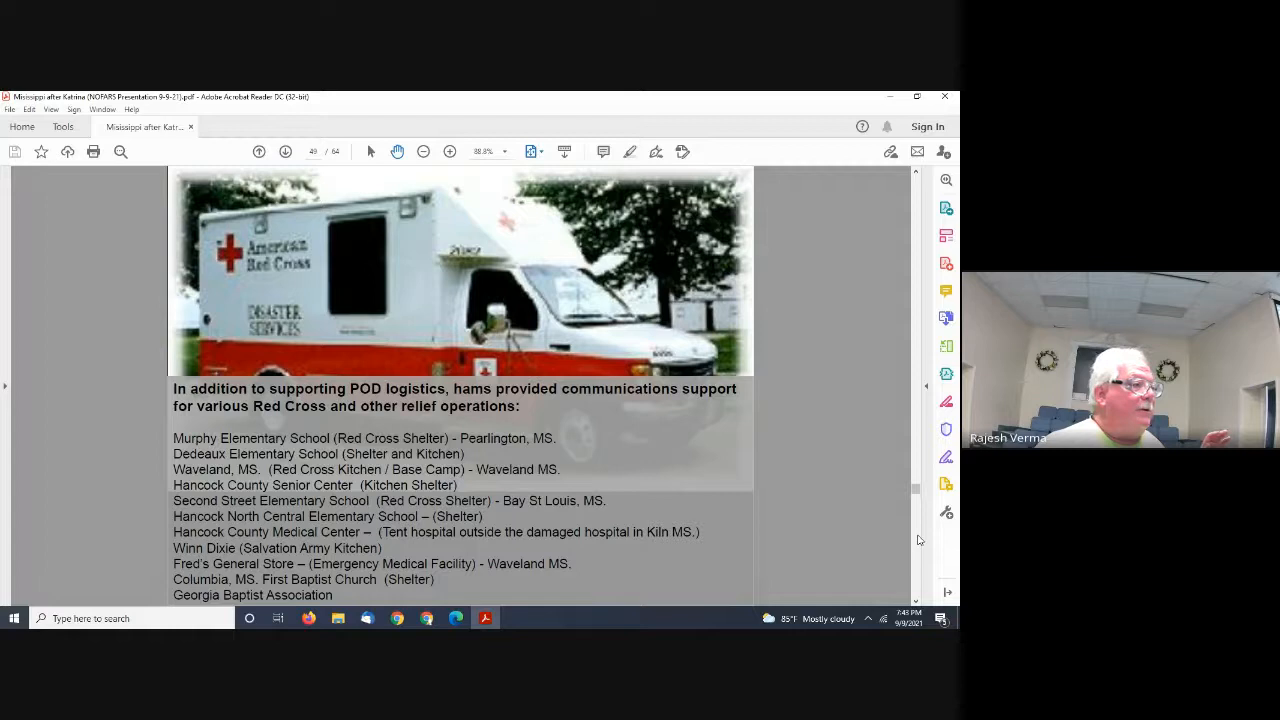
Advance to the POD logistics slide with trucks, pallets and the ice, water and MREs note.
click(284, 152)
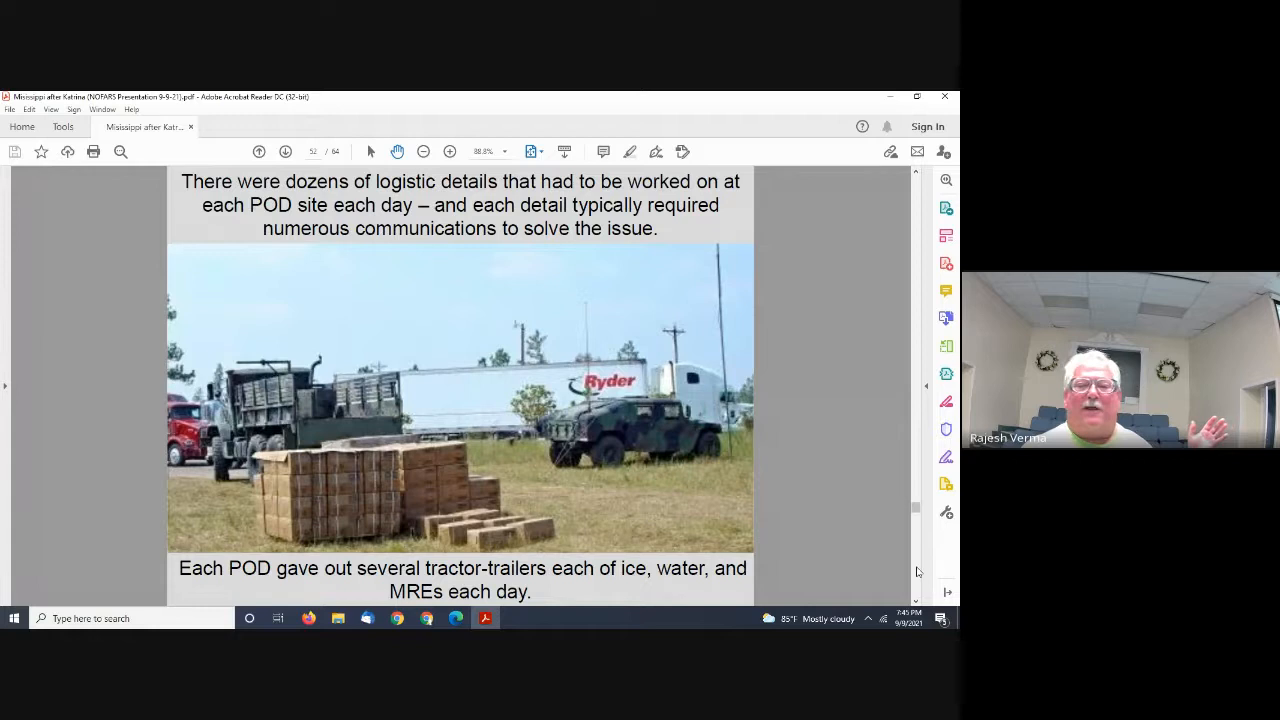
Advance past the supply-unloading photo to the yellow-on-black lessons-learned bullet slide.
click(284, 152)
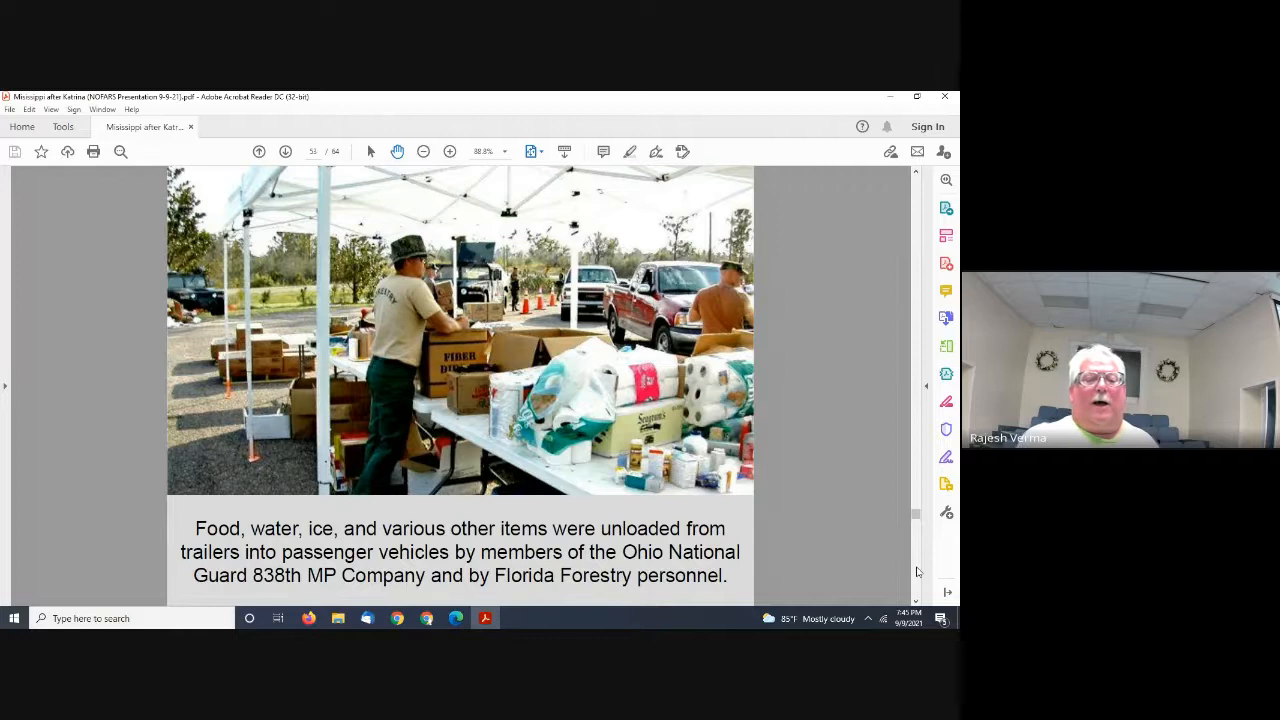
click(284, 152)
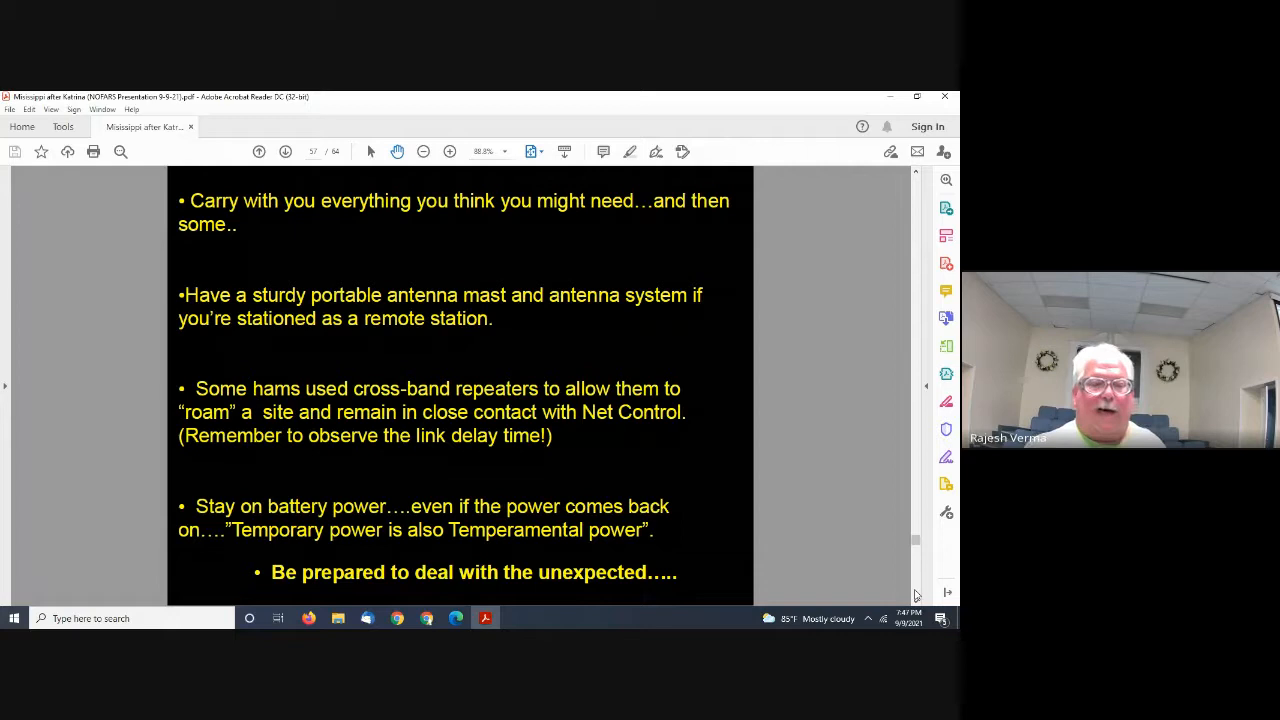
Advance to the Gulf Coast map slide noting the ~350 mile span and NVIS antennas.
click(284, 152)
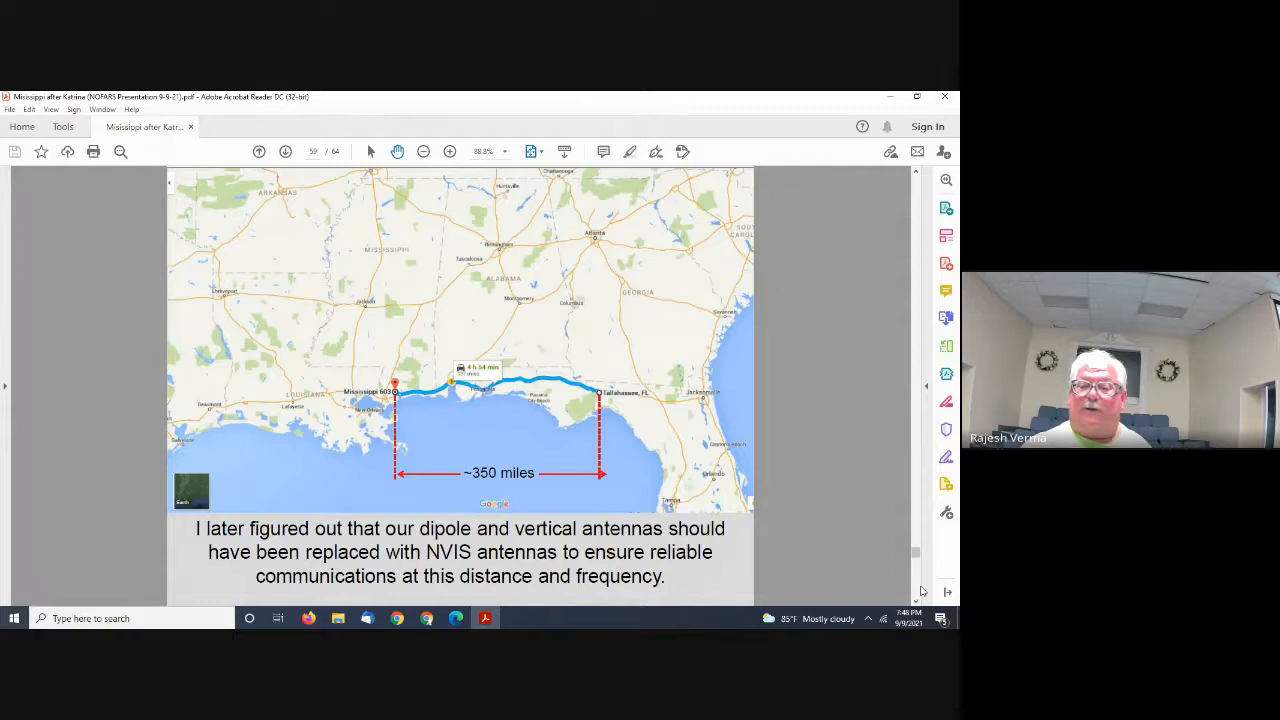
click(284, 152)
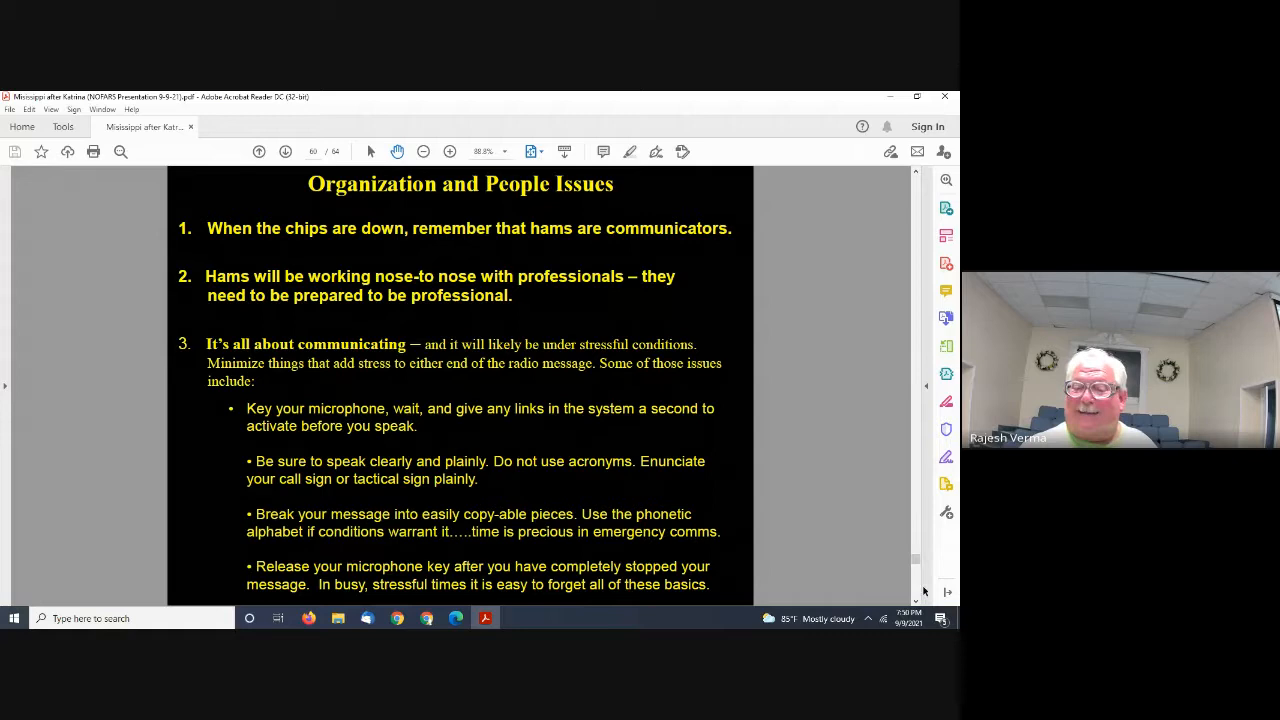
click(284, 152)
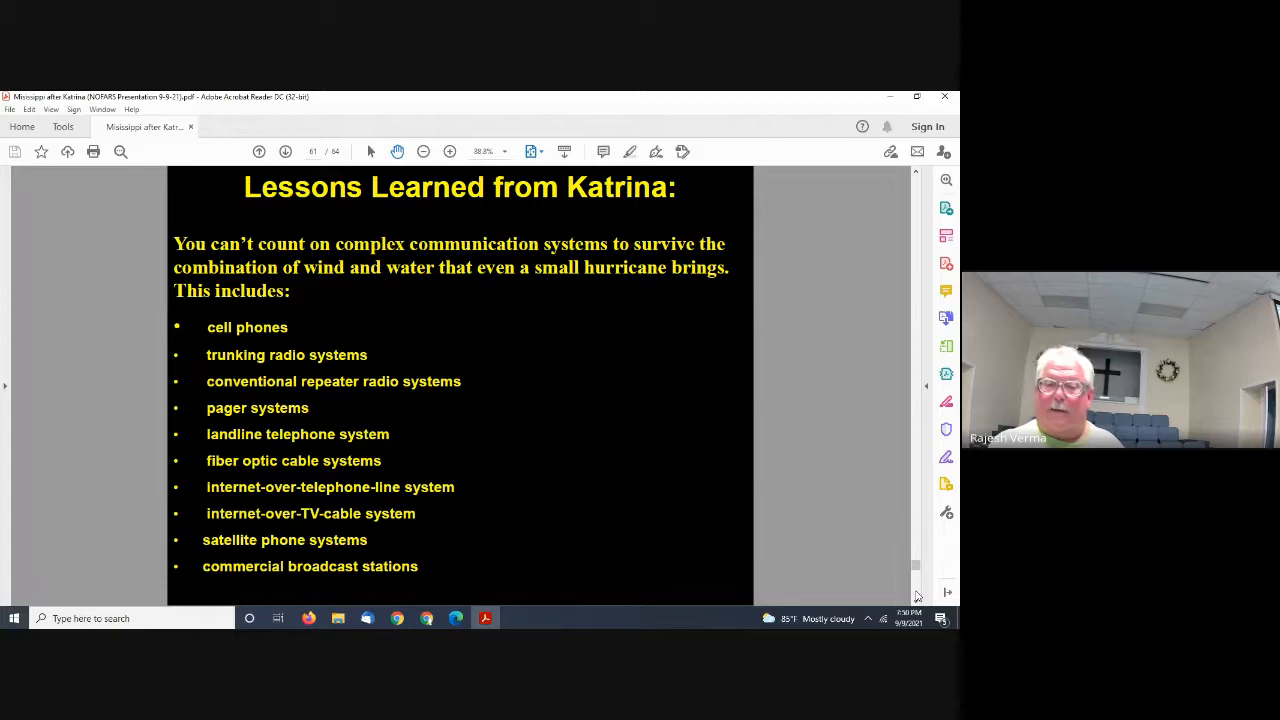
Advance to the closing QUESTIONS? slide, then switch back to the Google Meet call.
click(284, 152)
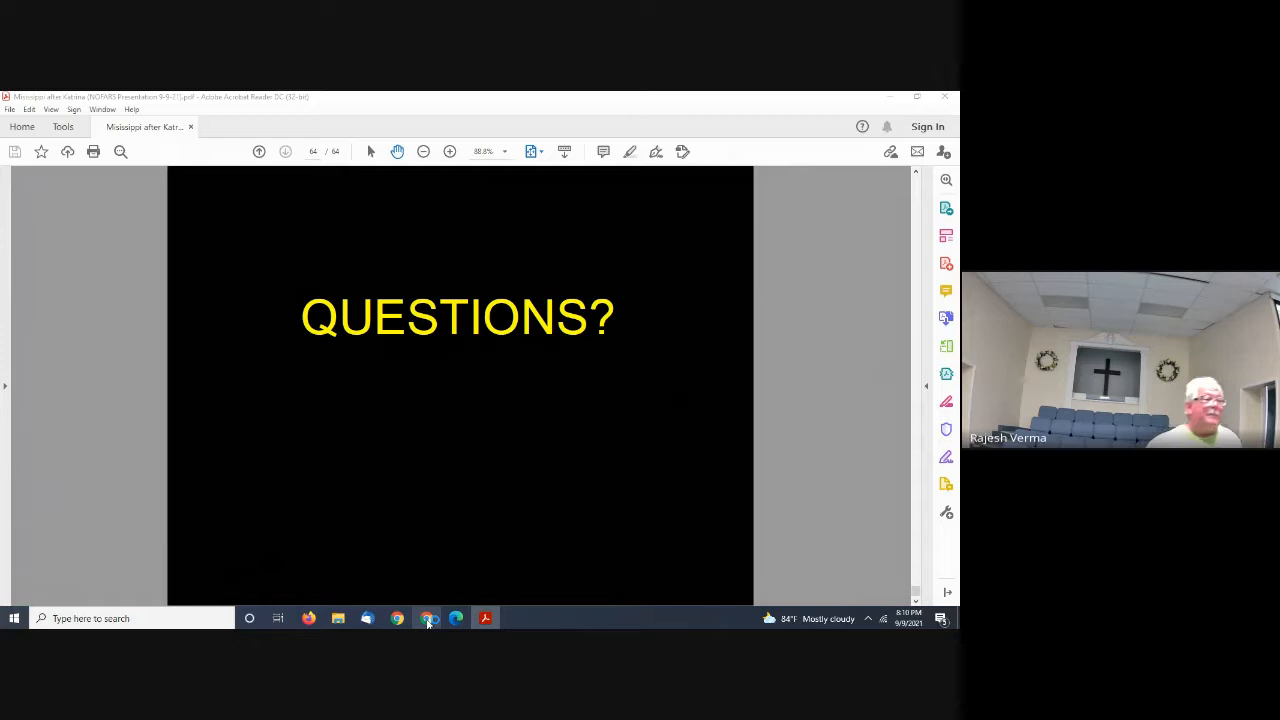
click(396, 618)
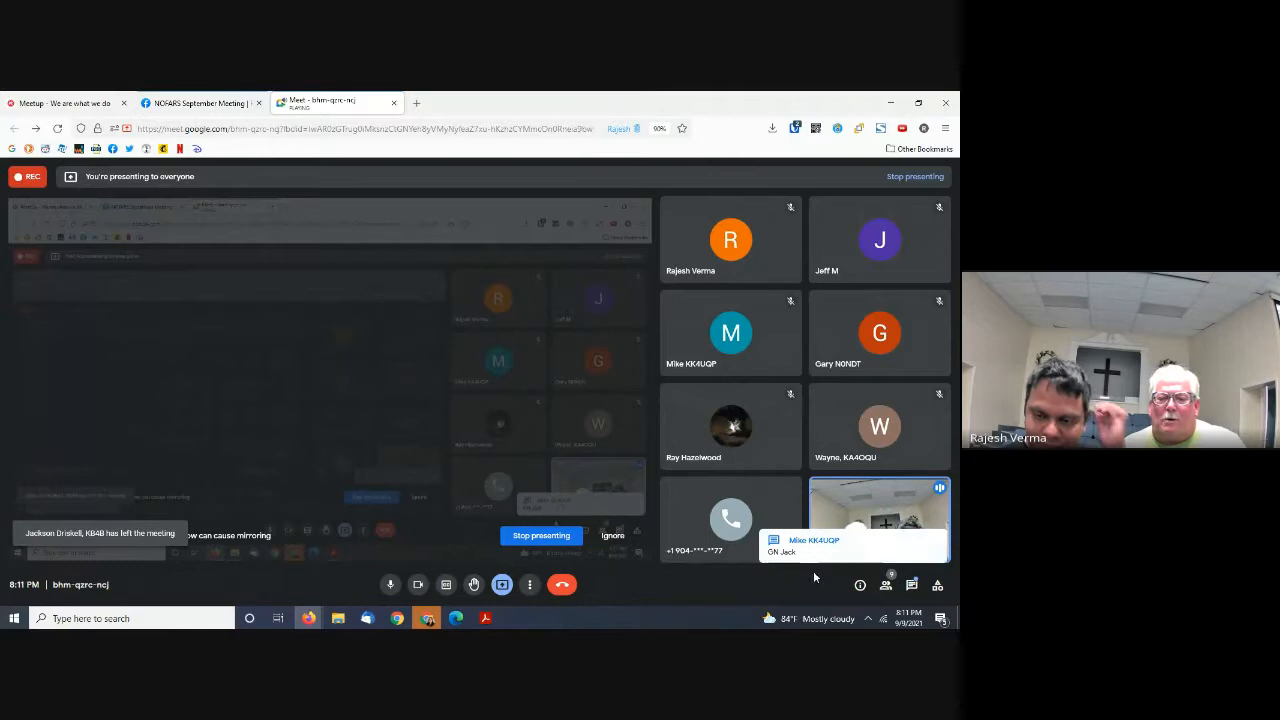
Show the In-call messages panel beside the Meet participant grid.
click(912, 584)
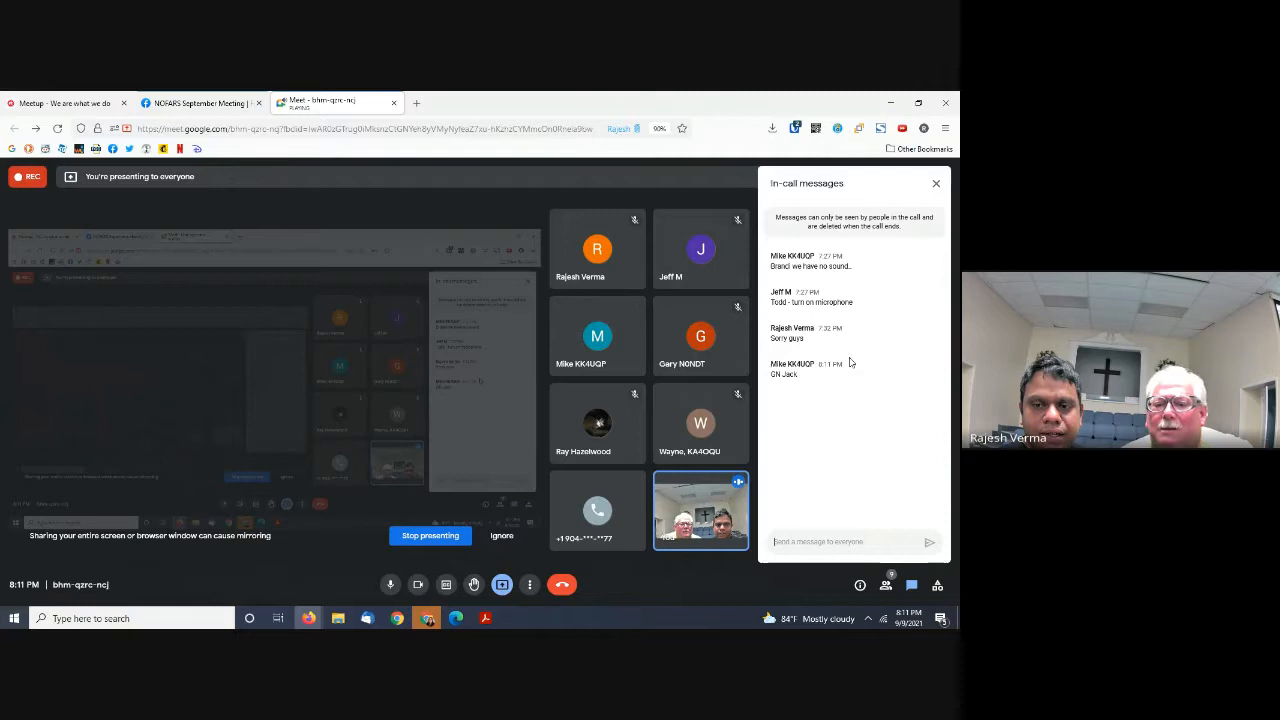
click(596, 336)
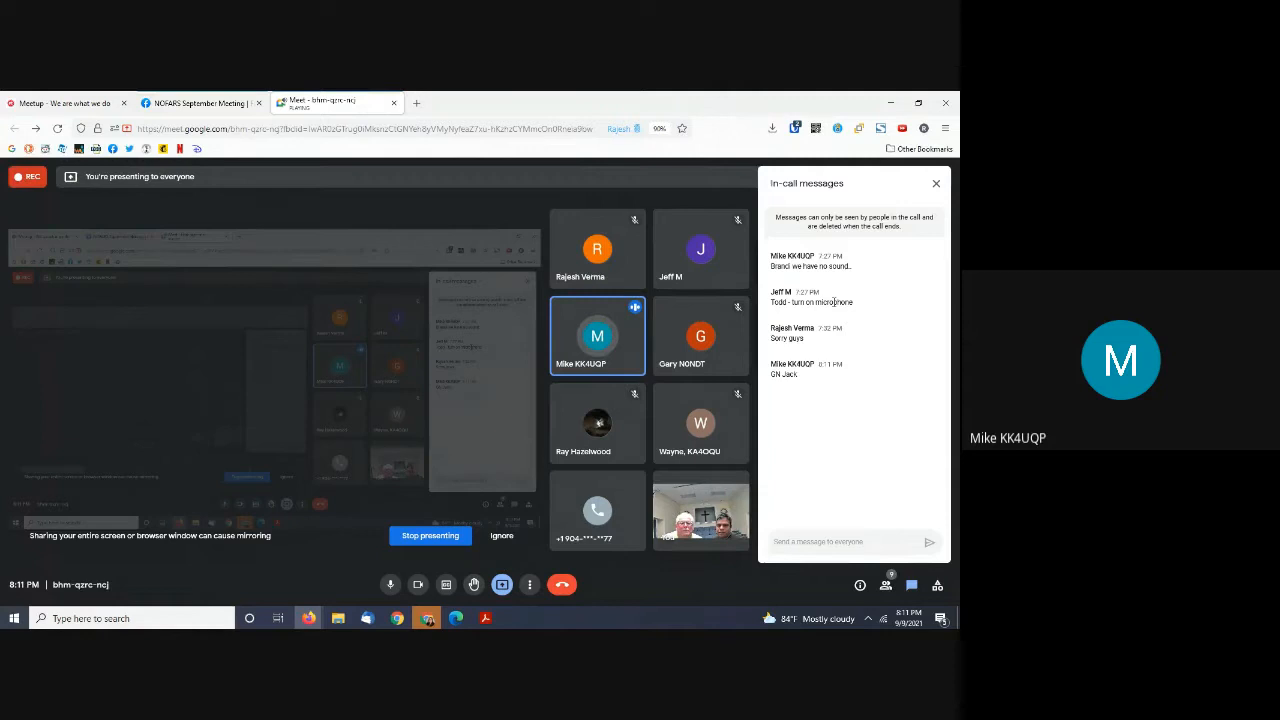